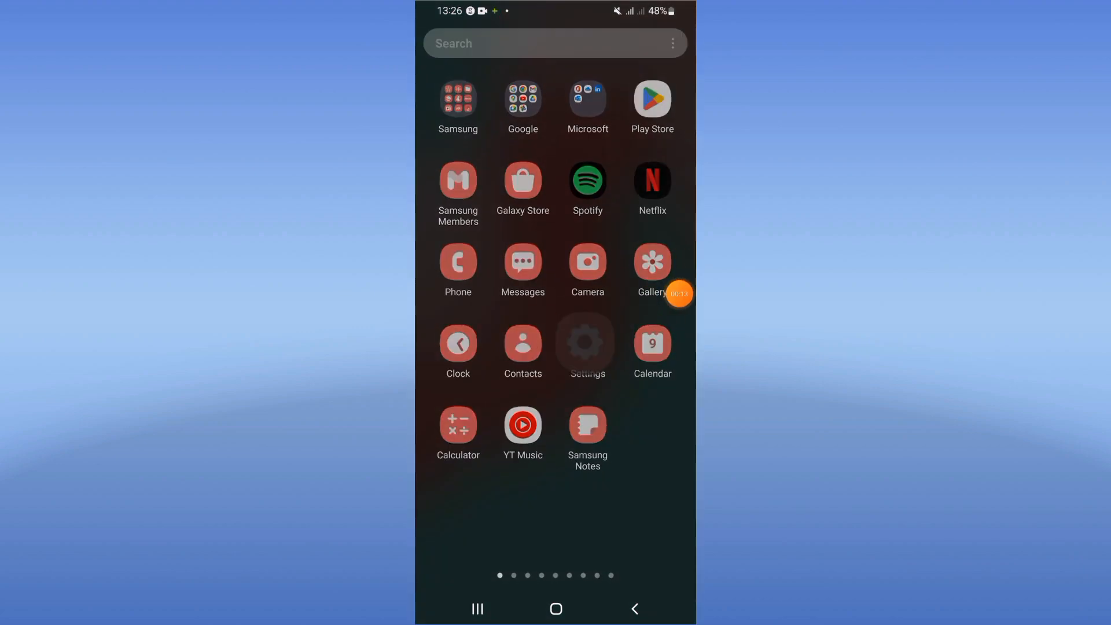
Step: Search the Apps list for 'tik' to find TikTok's app info
click(585, 343)
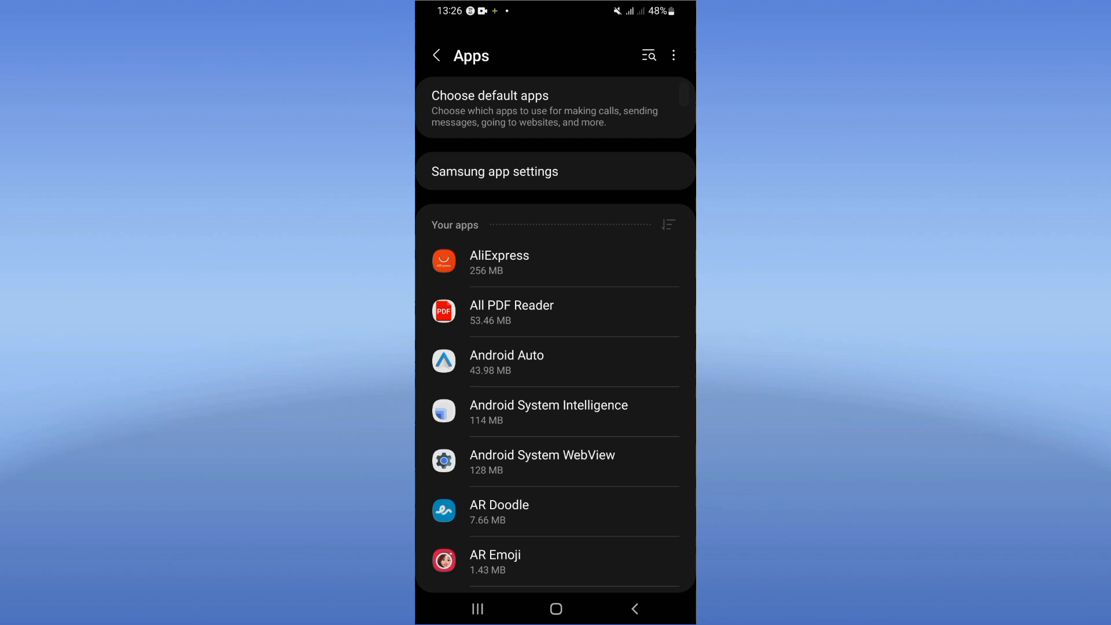
click(647, 56)
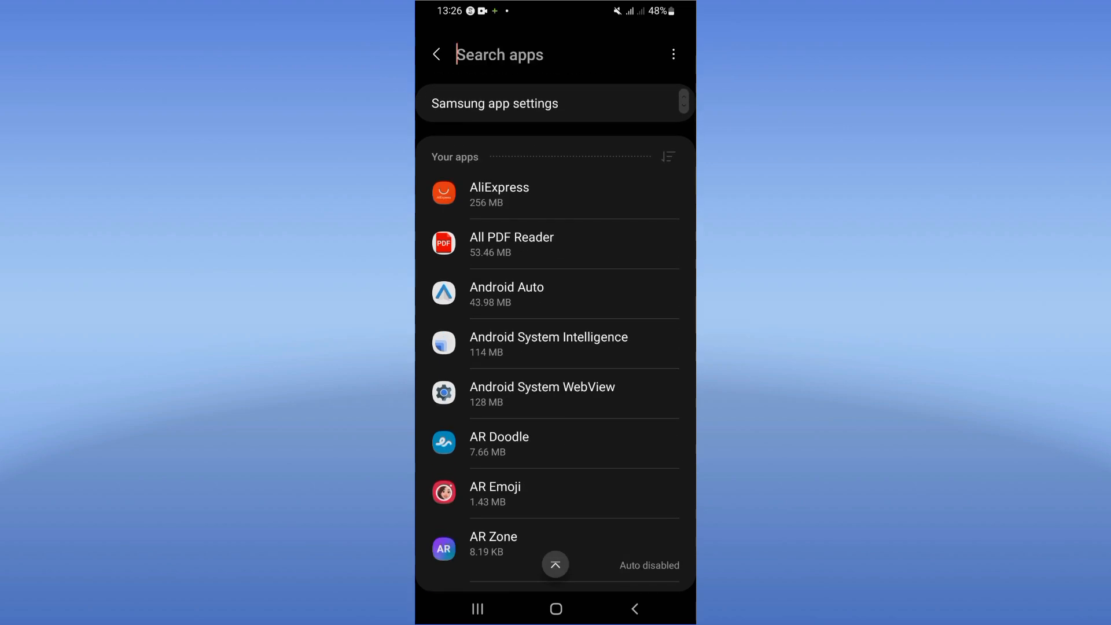
text(tik)
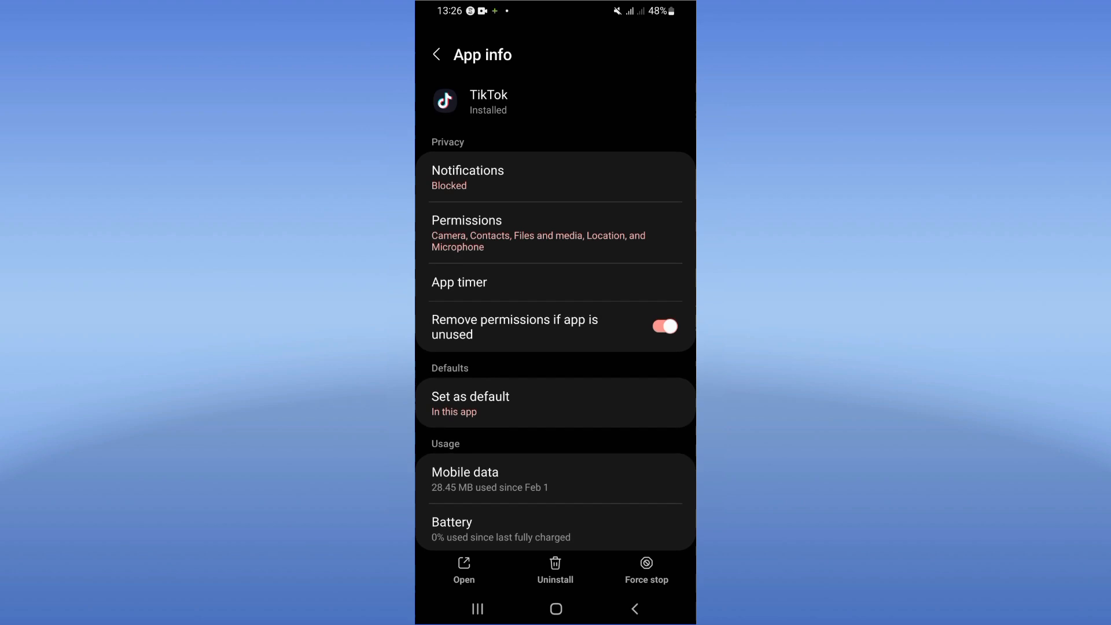
Step: Scroll to the bottom of TikTok's app info and choose Force stop
scroll(down, 3)
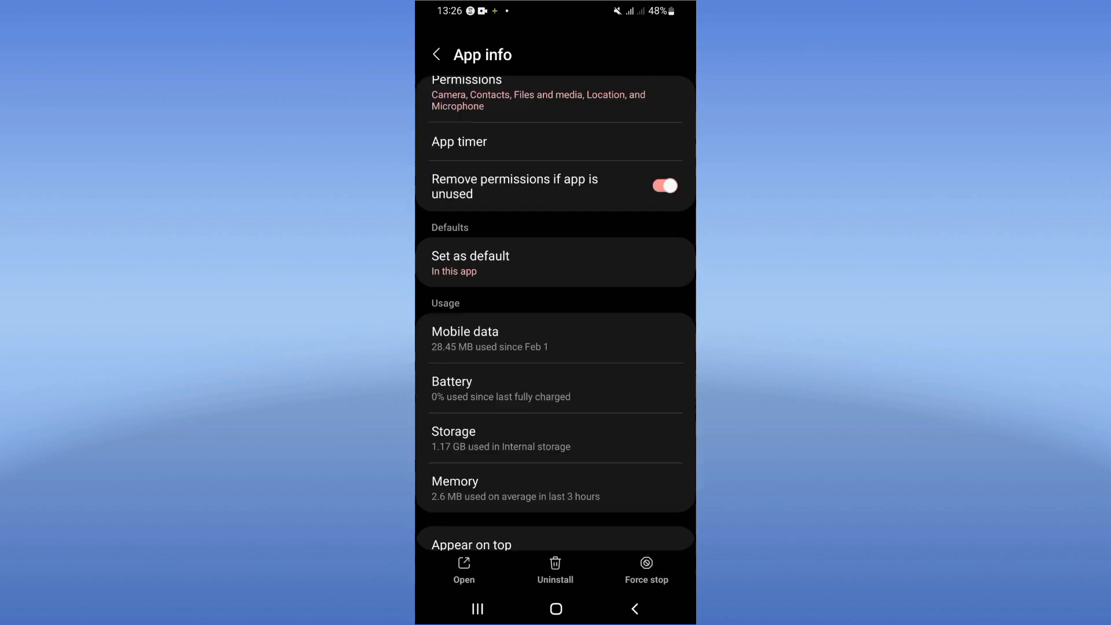
click(646, 567)
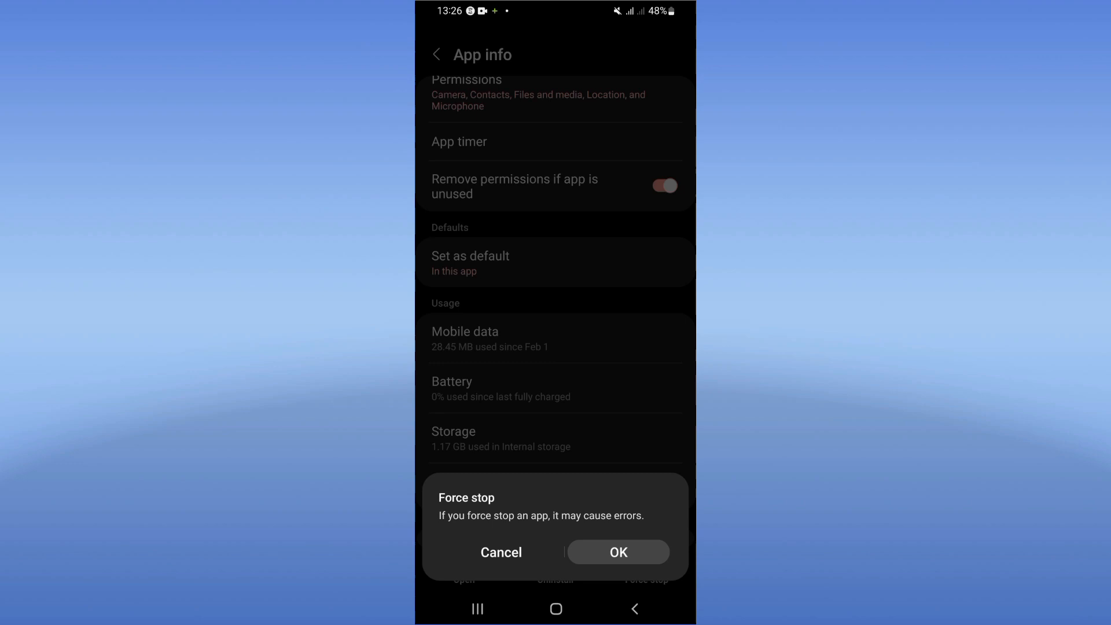